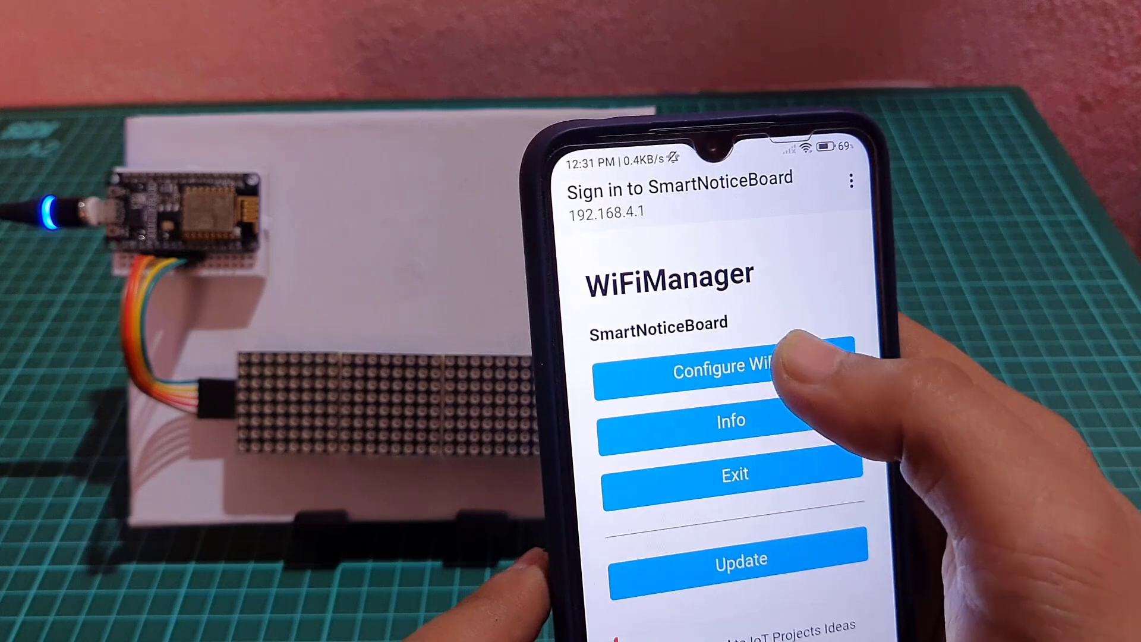
Step: Scroll the PCBWay home page and go to the online PCB Instant Quote page
{"action": "left_click", "coordinate": [732, 371]}
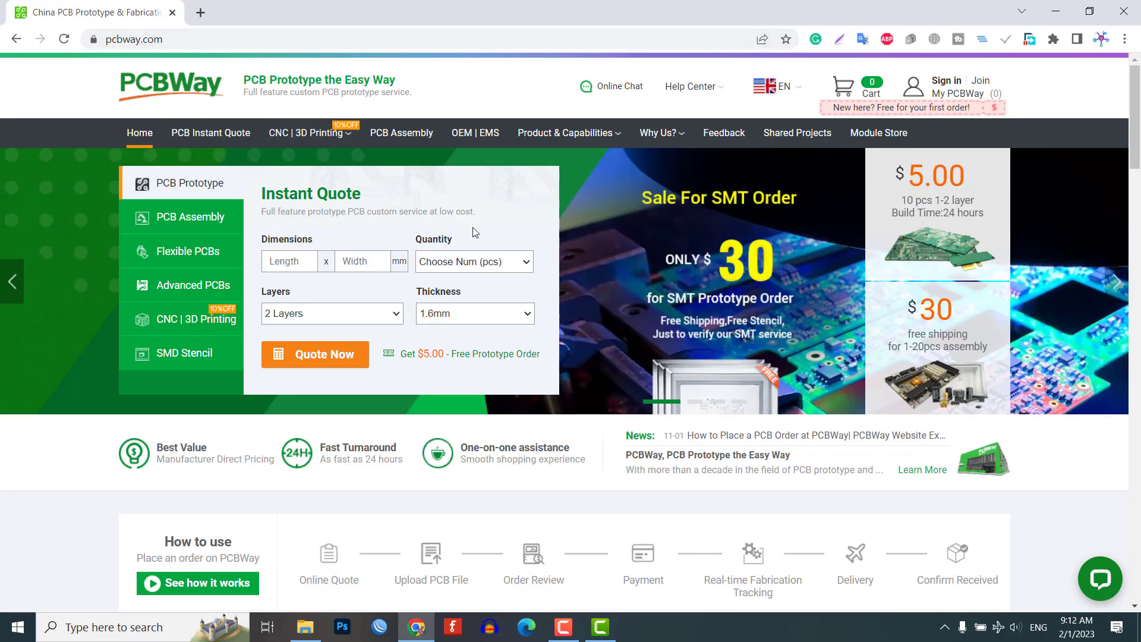
{"action": "scroll", "scroll_direction": "down", "scroll_amount": 3}
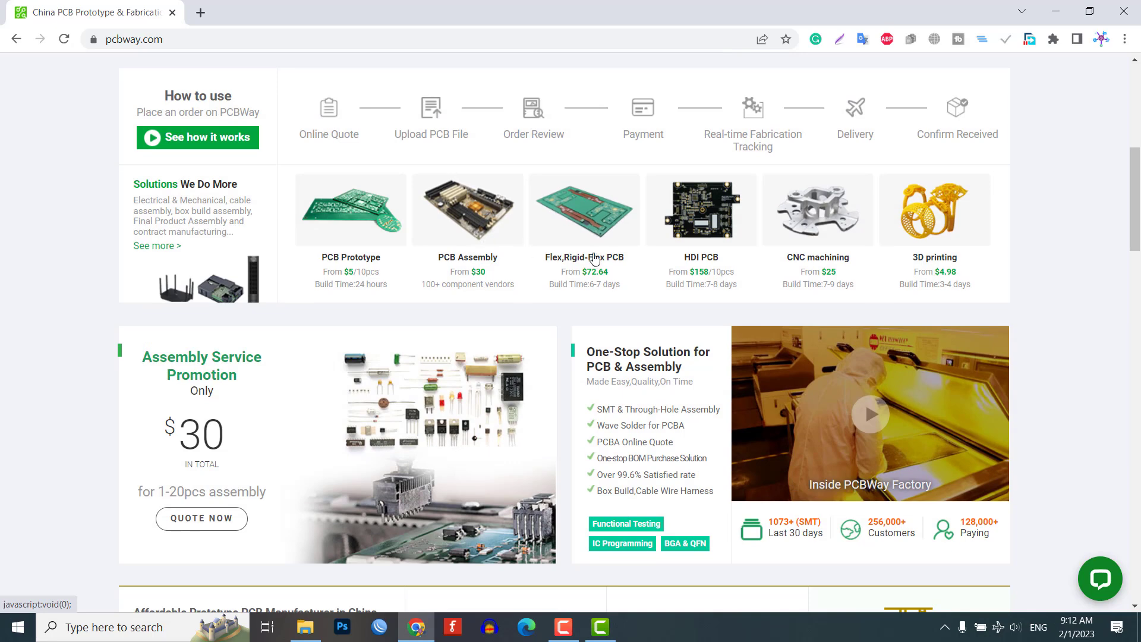
{"action": "mouse_move", "coordinate": [881, 277]}
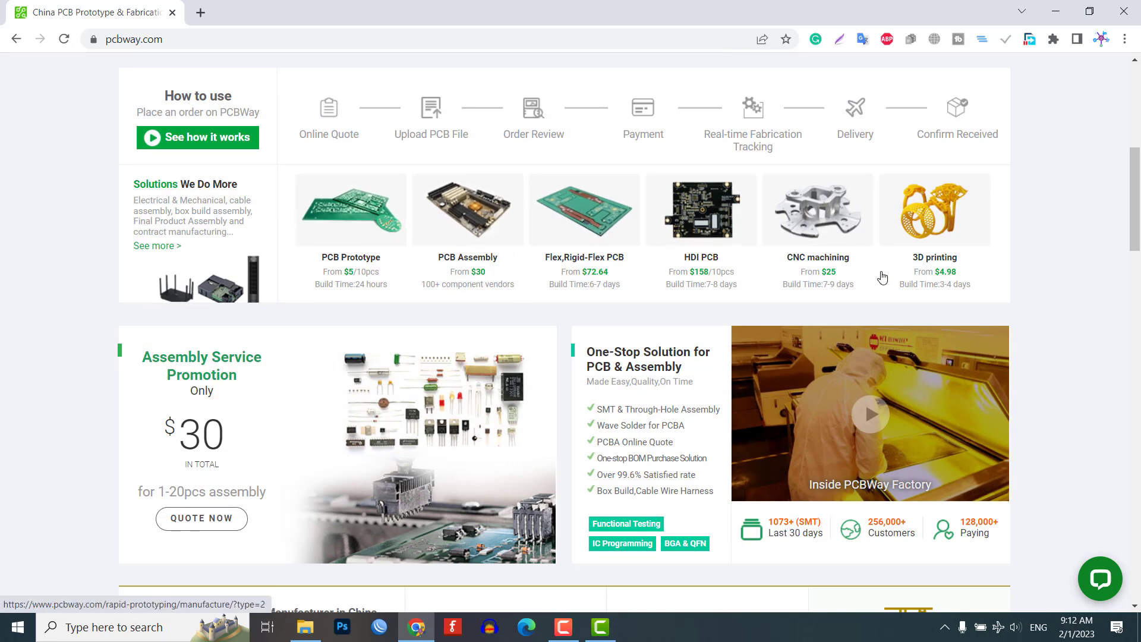
{"action": "scroll", "scroll_direction": "down", "scroll_amount": 3}
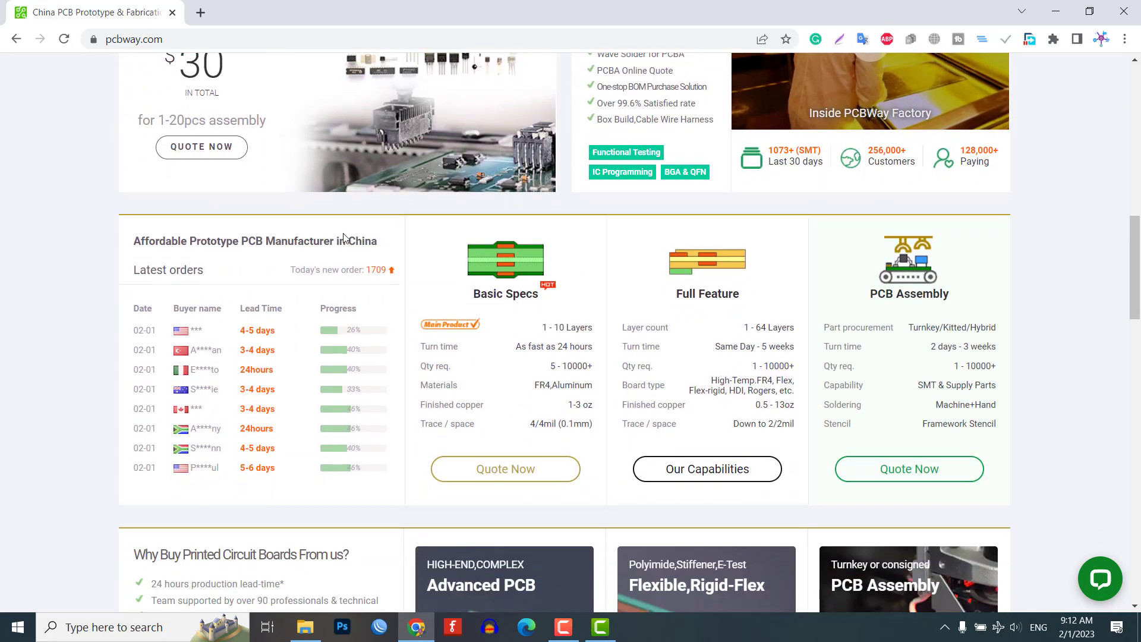
{"action": "scroll", "scroll_direction": "down", "scroll_amount": 3}
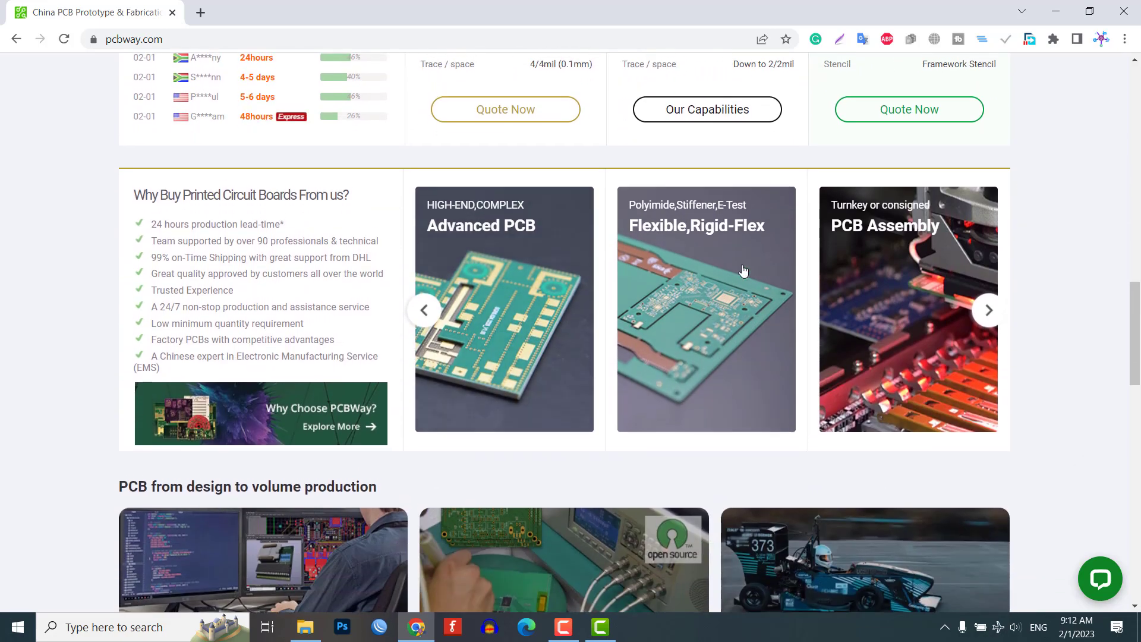
{"action": "left_click", "coordinate": [219, 39]}
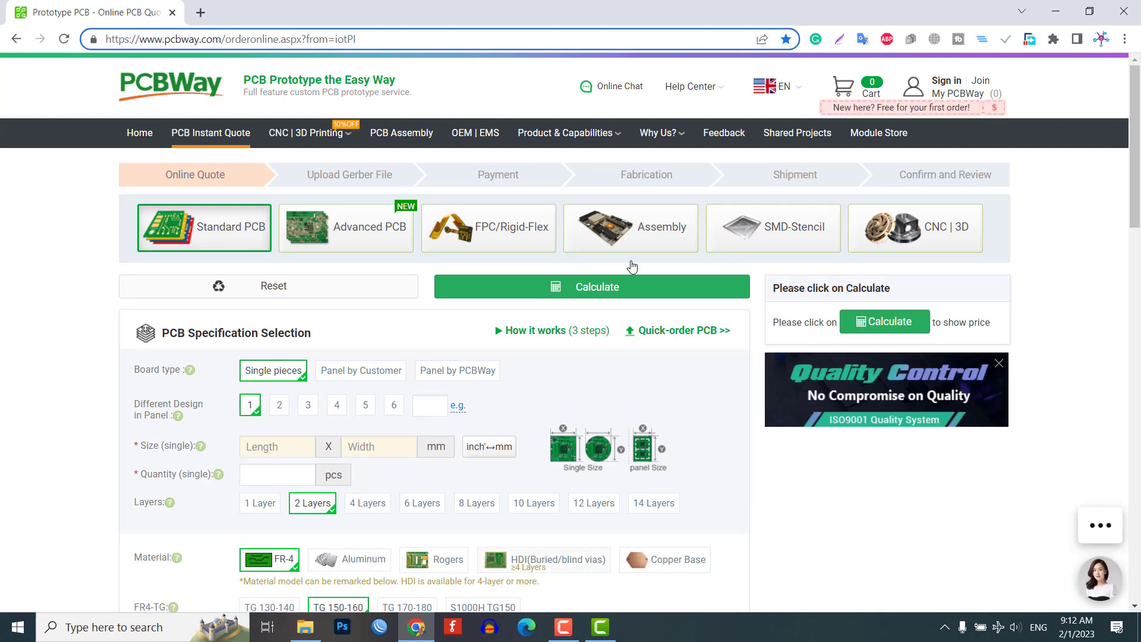
Step: Switch to Quick-order PCB and upload the Smart Notice Board Gerber zip
{"action": "left_click", "coordinate": [680, 330]}
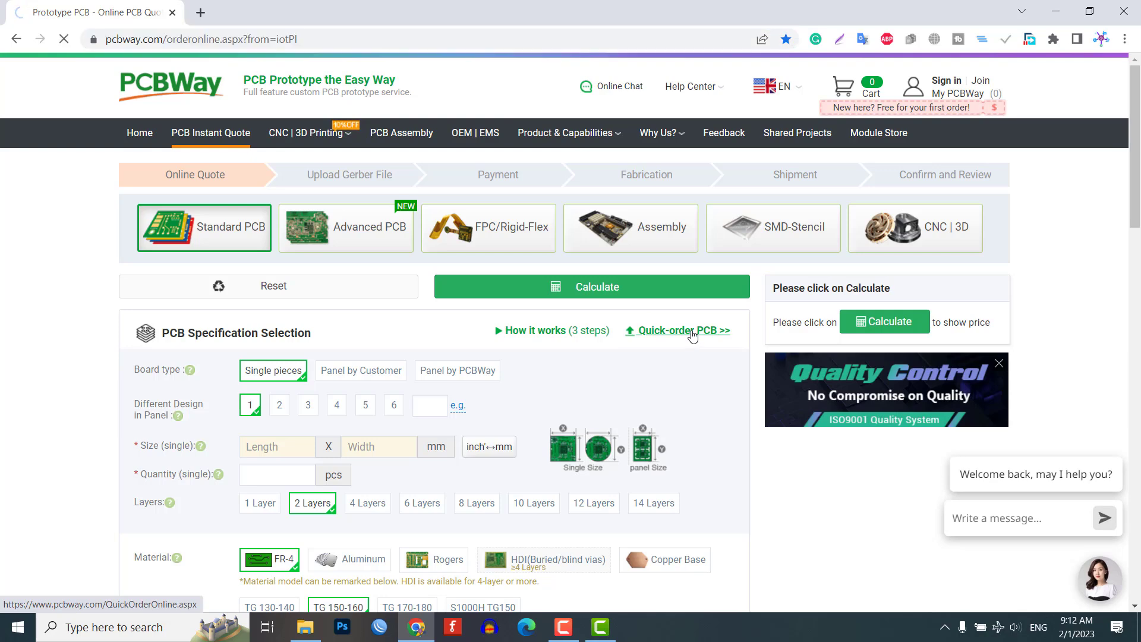
{"action": "left_click", "coordinate": [677, 331]}
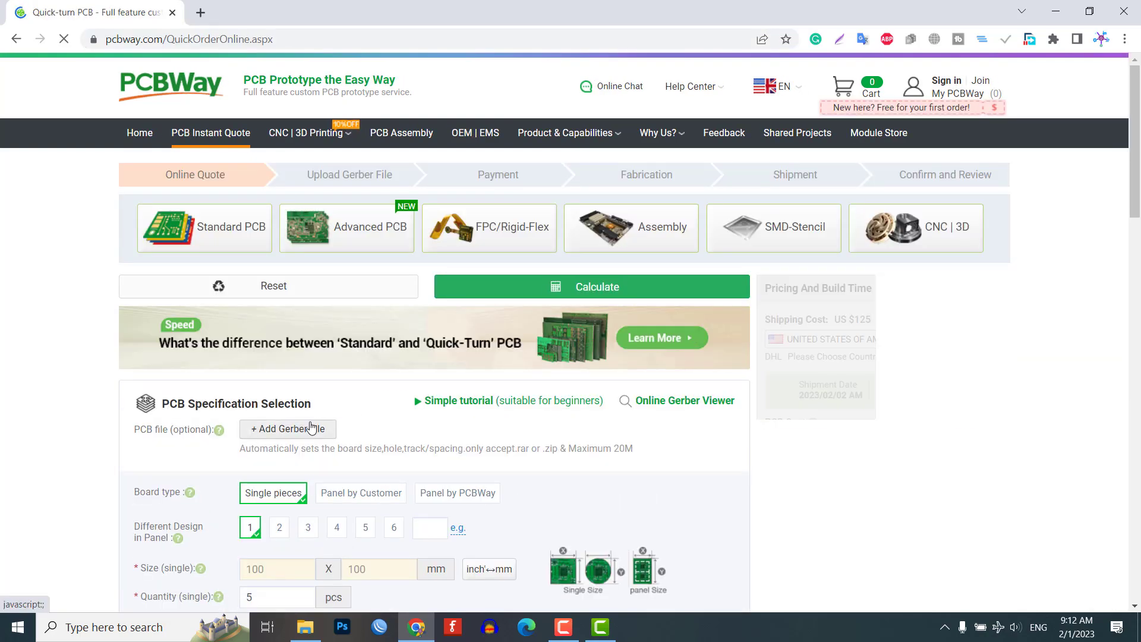
{"action": "left_click", "coordinate": [287, 428]}
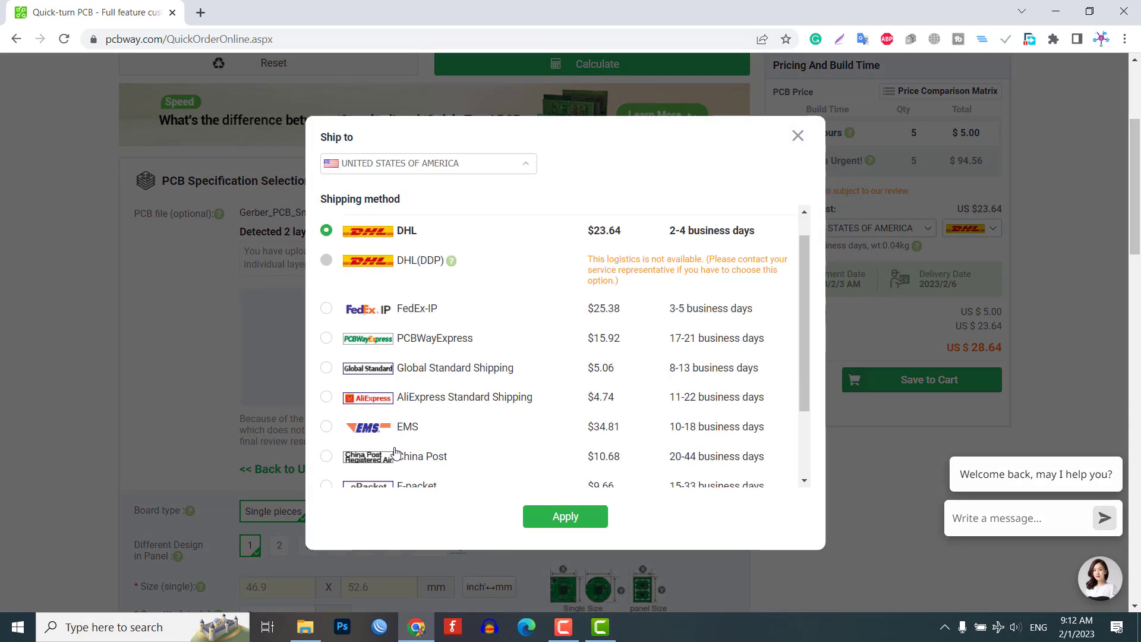
Step: Select the Other shipping way and apply it for a US $5.00 total quote
{"action": "scroll", "scroll_direction": "down", "scroll_amount": 3}
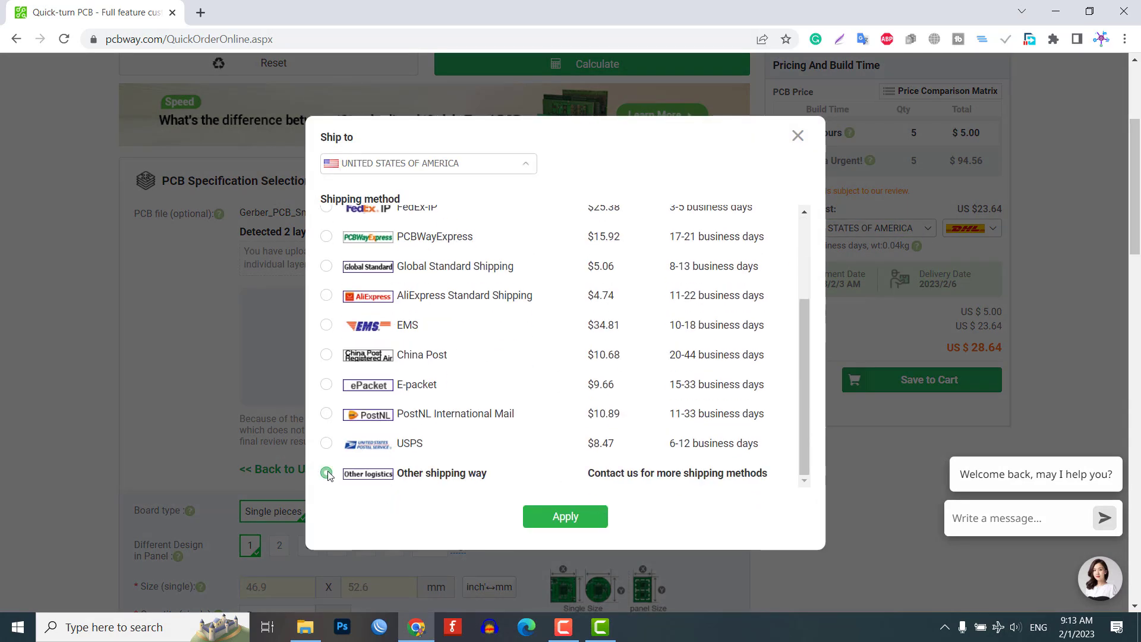
{"action": "left_click", "coordinate": [565, 516]}
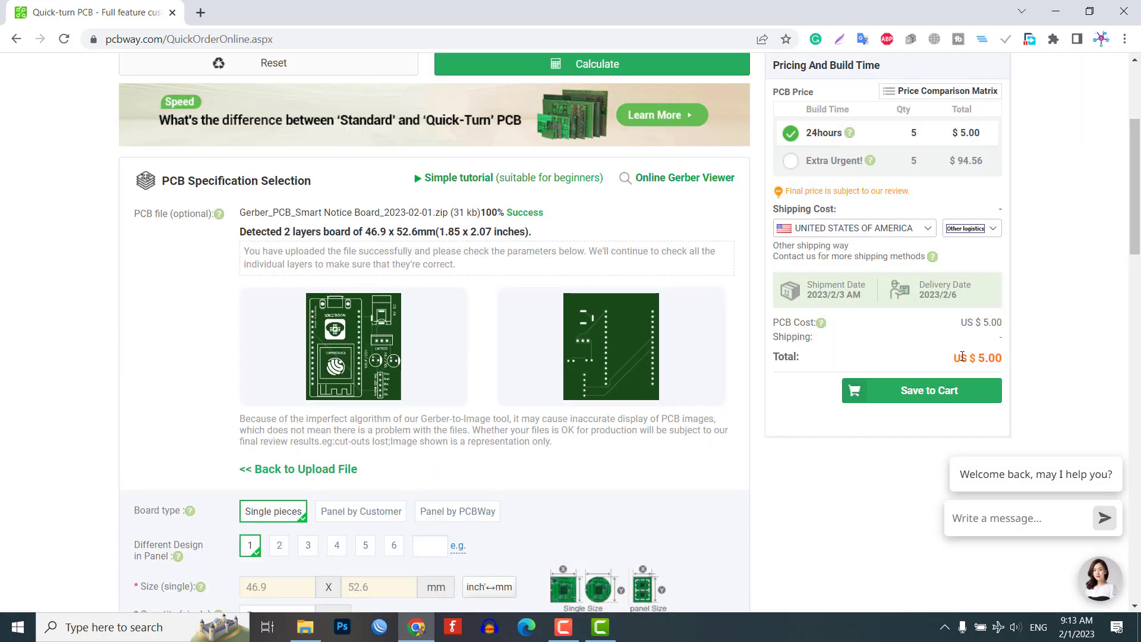
{"action": "left_click", "coordinate": [604, 627]}
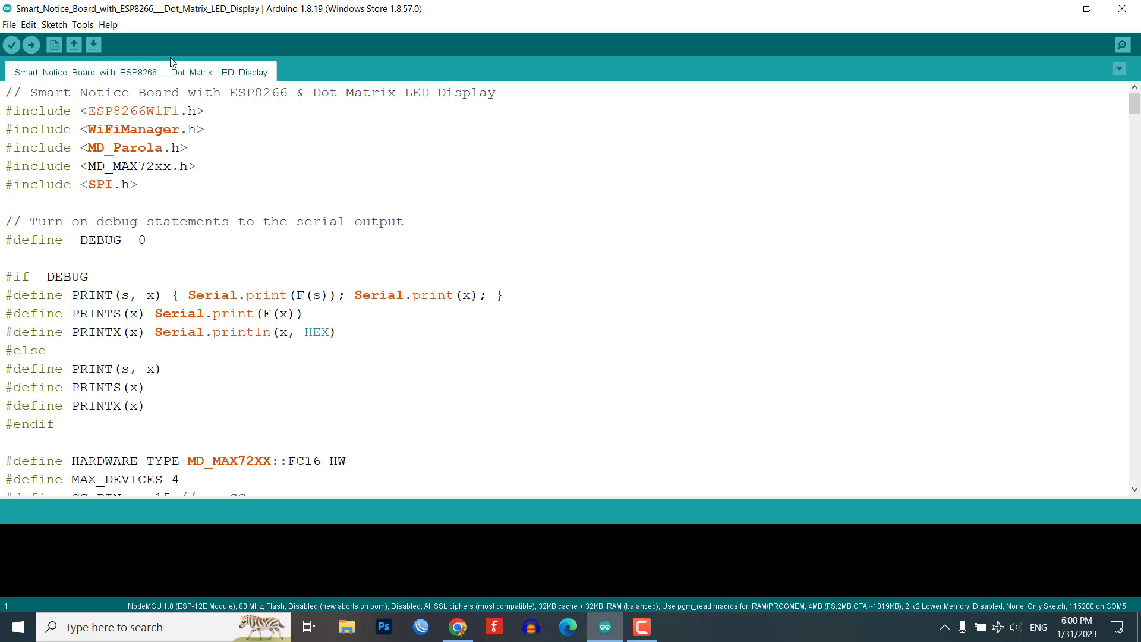
{"action": "left_click", "coordinate": [7, 111]}
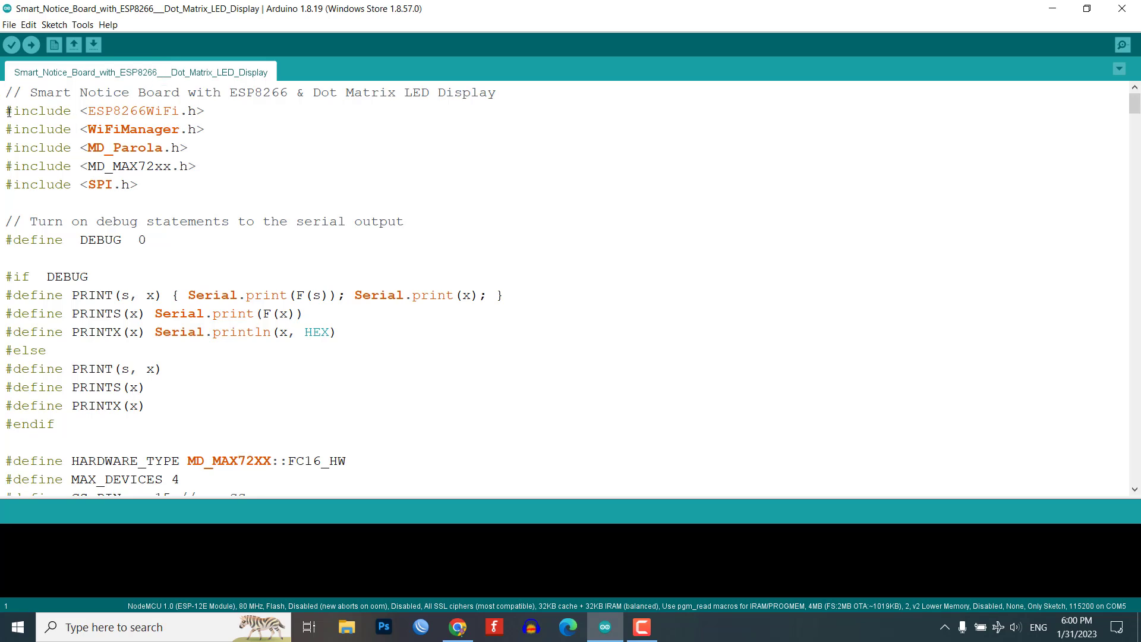
{"action": "left_click", "coordinate": [7, 111]}
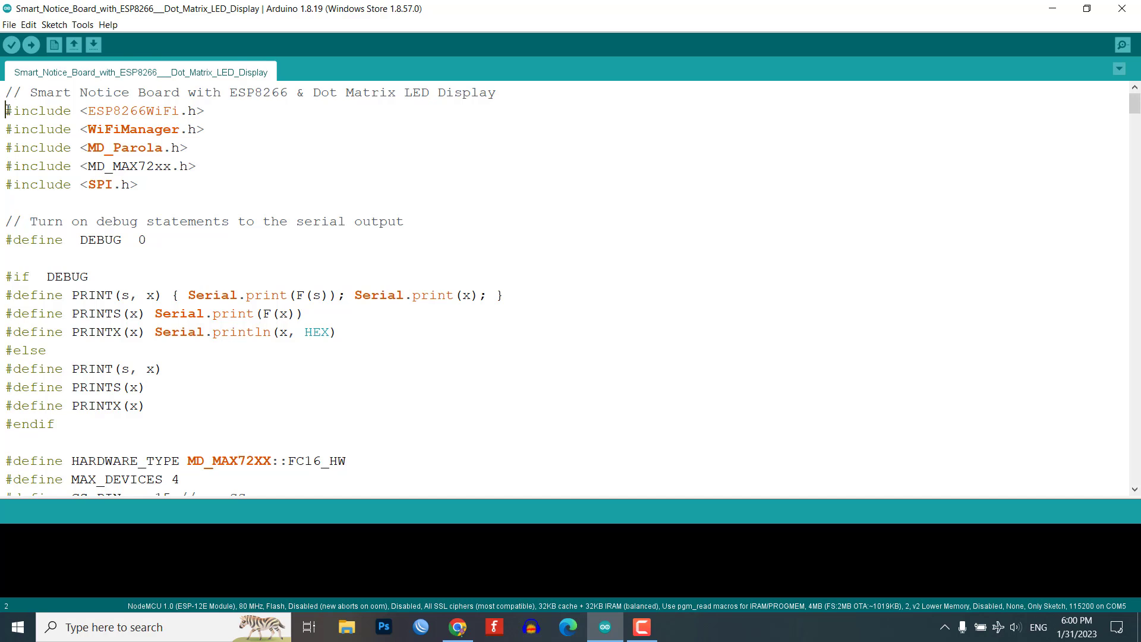
{"action": "double_click", "coordinate": [102, 110]}
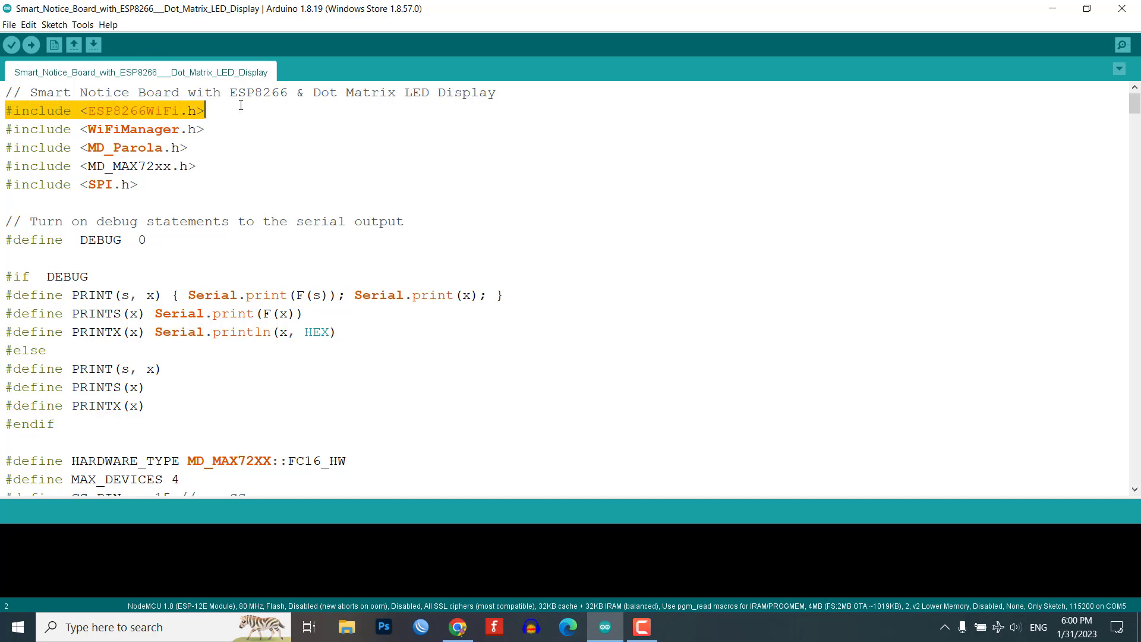
{"action": "left_click_drag", "start_coordinate": [206, 109], "coordinate": [188, 147]}
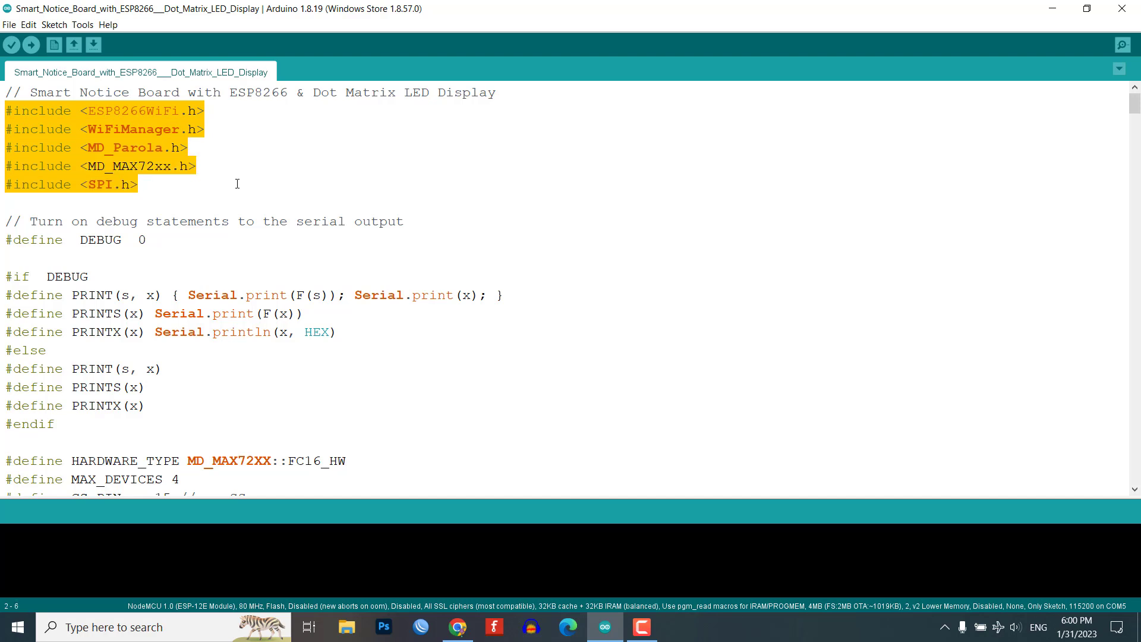
{"action": "mouse_move", "coordinate": [209, 163]}
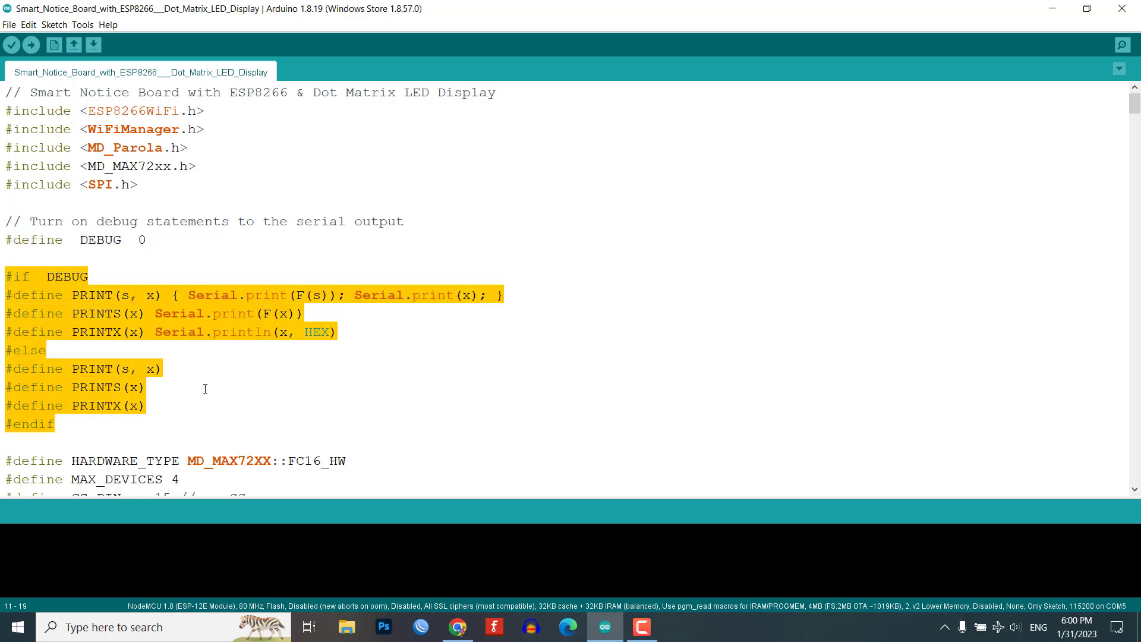
{"action": "mouse_move", "coordinate": [264, 360]}
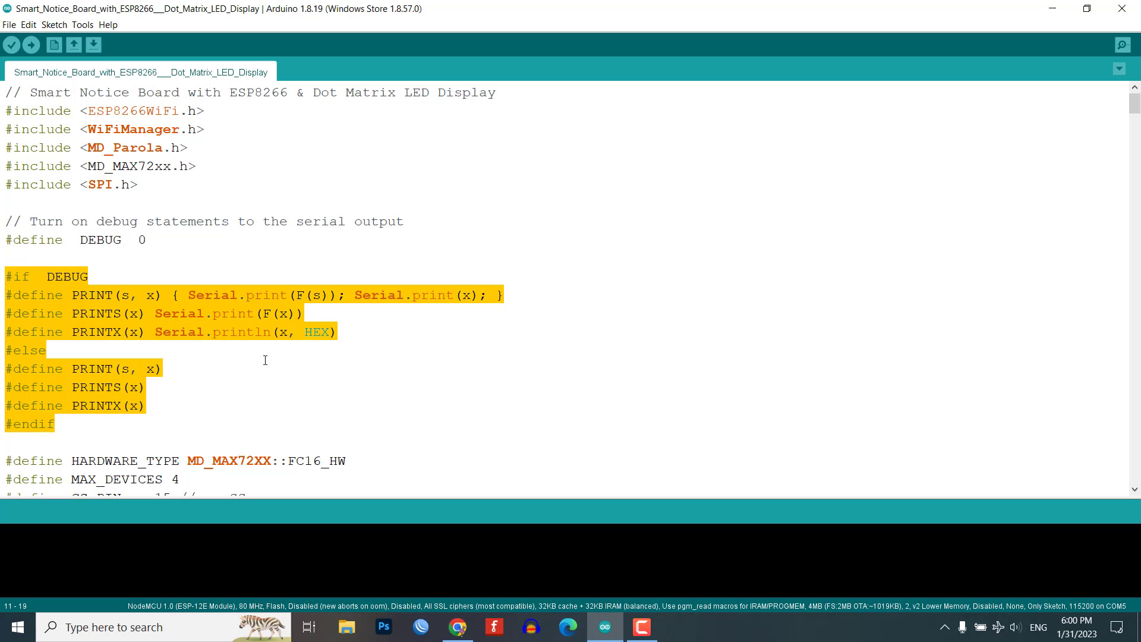
{"action": "scroll", "scroll_direction": "down", "scroll_amount": 3}
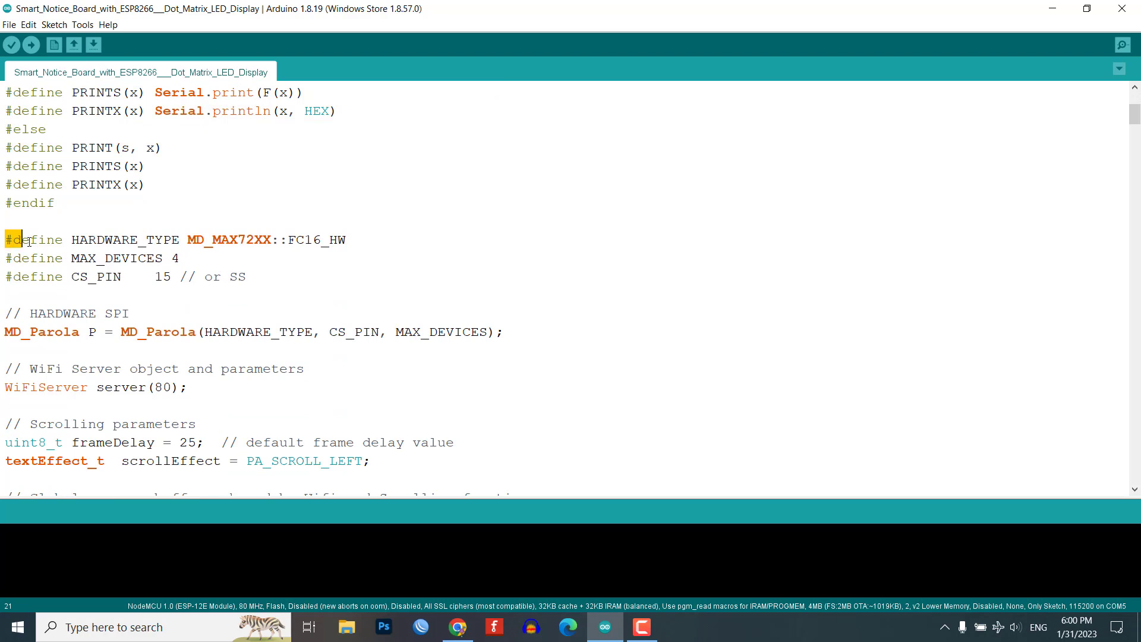
{"action": "left_click_drag", "start_coordinate": [28, 239], "coordinate": [180, 258]}
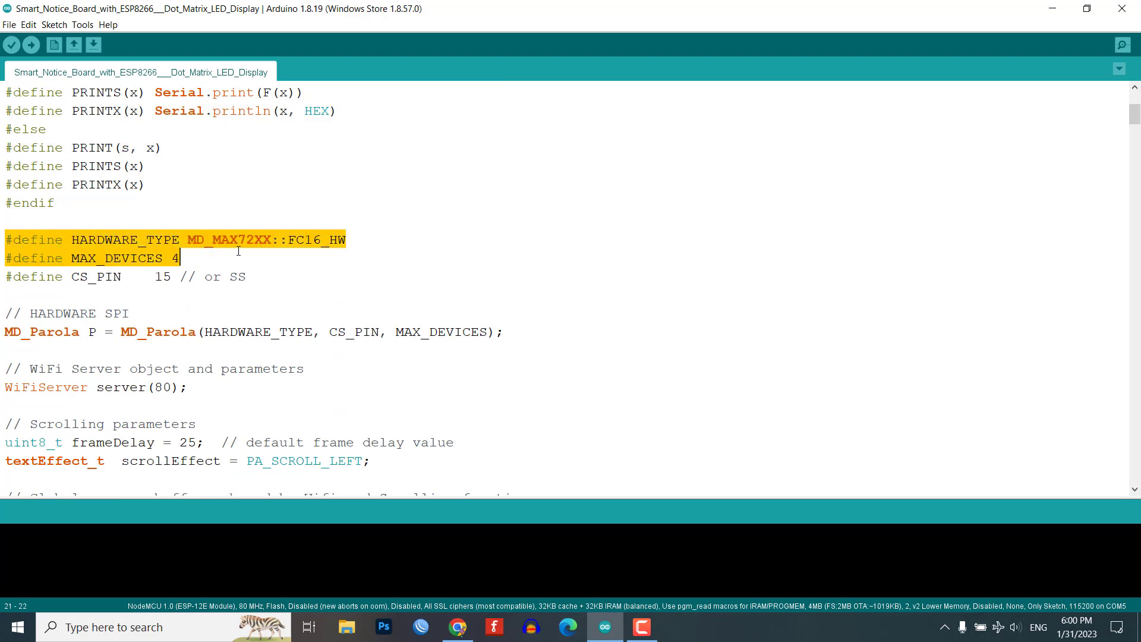
{"action": "mouse_move", "coordinate": [261, 264]}
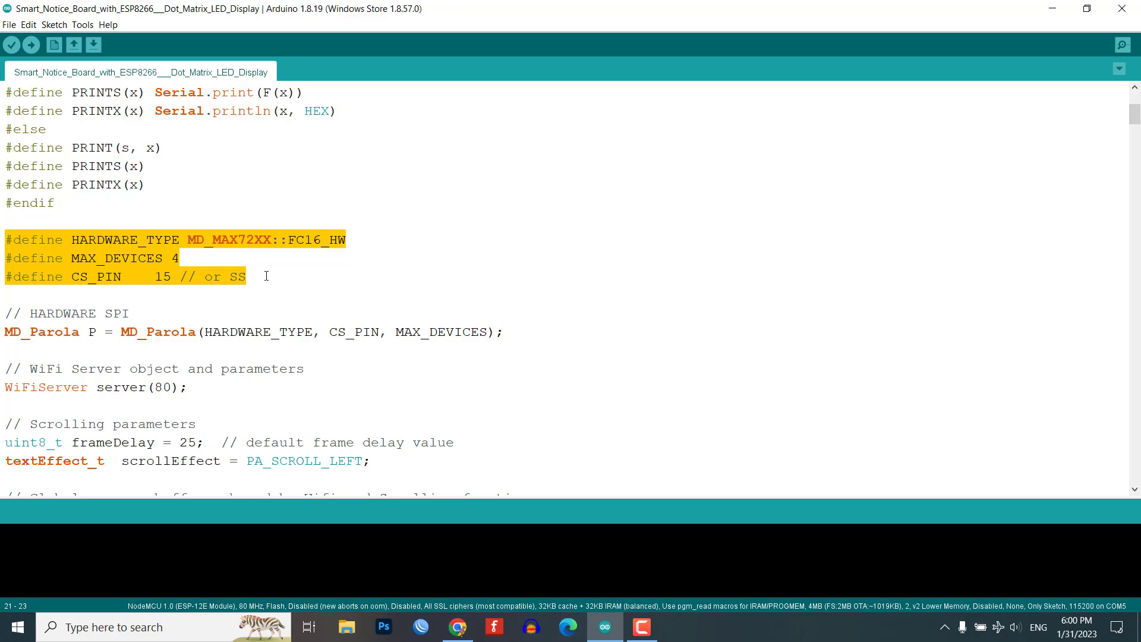
{"action": "scroll", "scroll_direction": "down", "scroll_amount": 3}
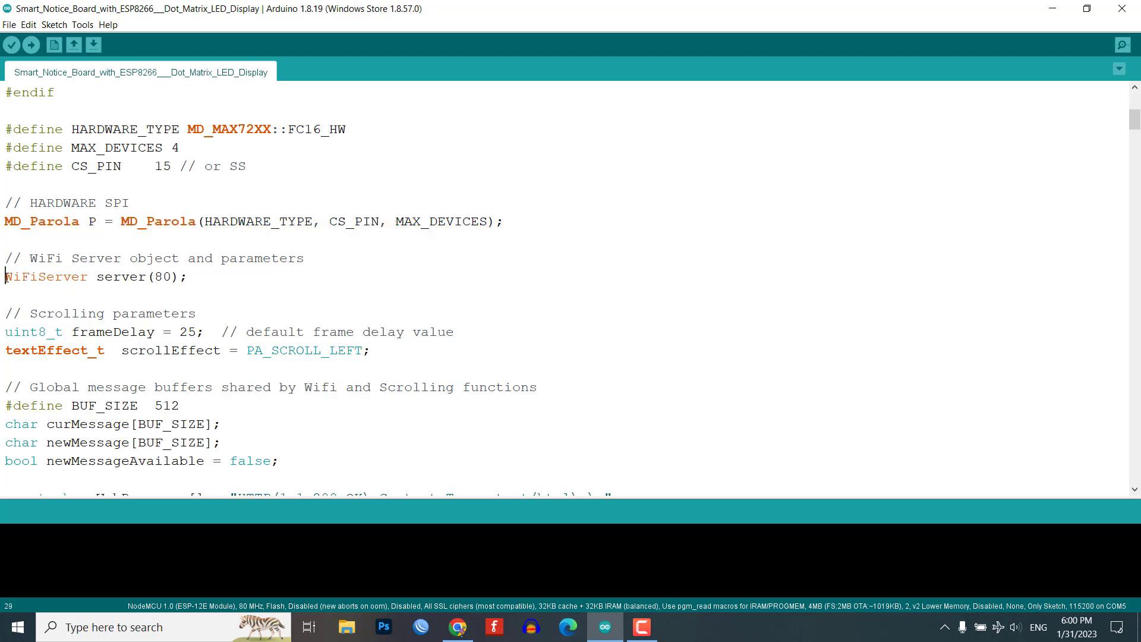
{"action": "triple_click", "coordinate": [95, 277]}
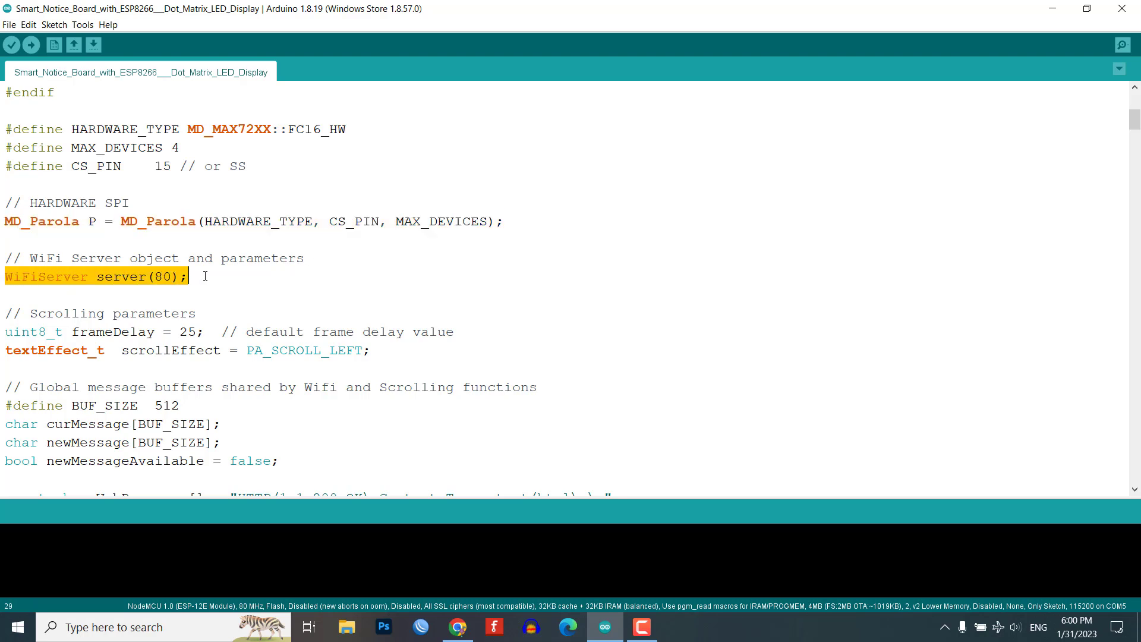
{"action": "scroll", "scroll_direction": "down", "scroll_amount": 3}
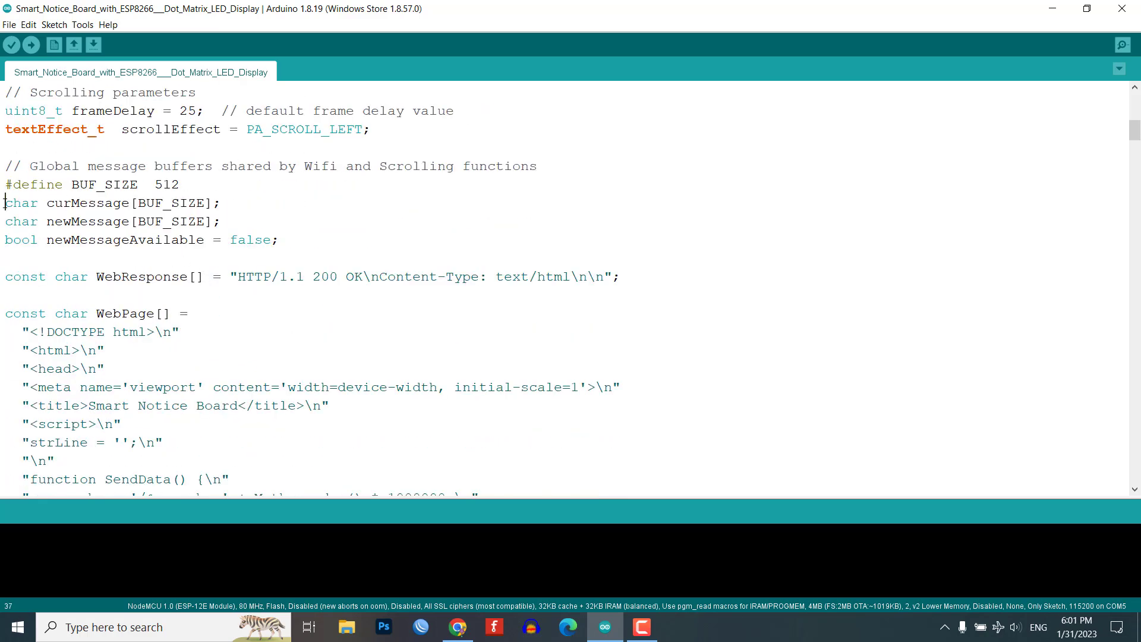
{"action": "triple_click", "coordinate": [109, 202]}
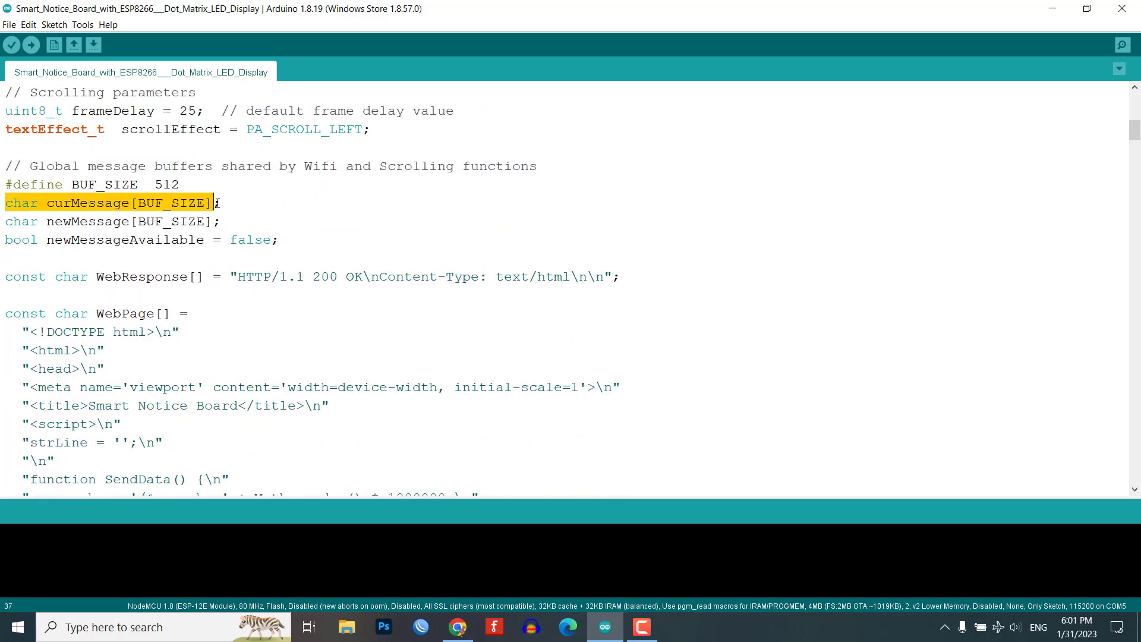
{"action": "left_click_drag", "start_coordinate": [212, 202], "coordinate": [218, 221]}
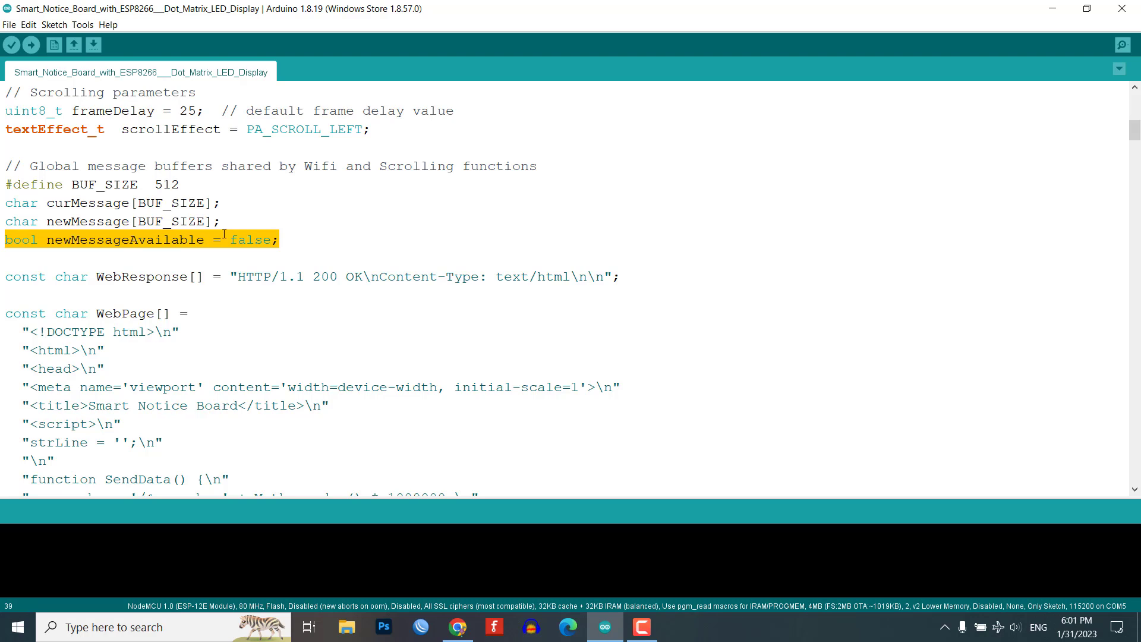
{"action": "left_click", "coordinate": [320, 240]}
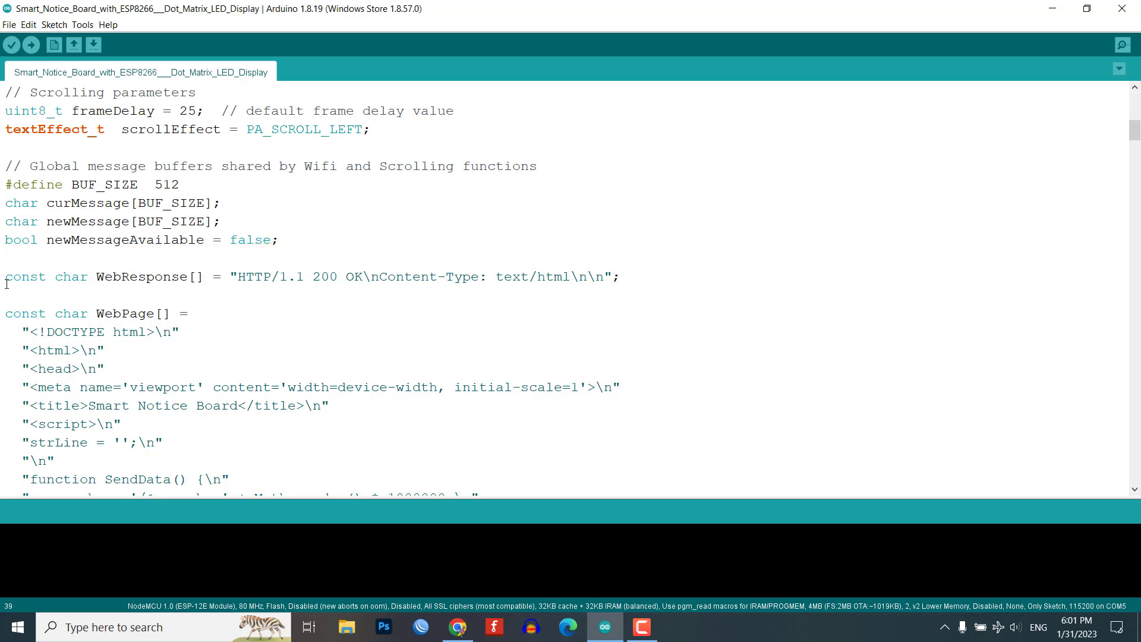
{"action": "triple_click", "coordinate": [291, 277]}
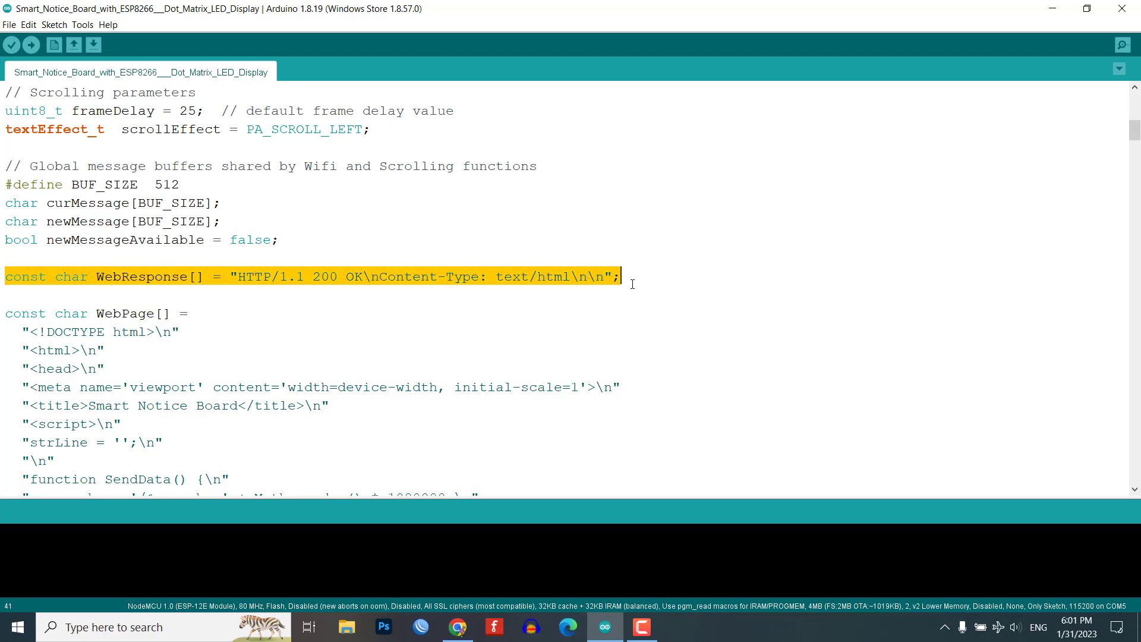
{"action": "double_click", "coordinate": [124, 312]}
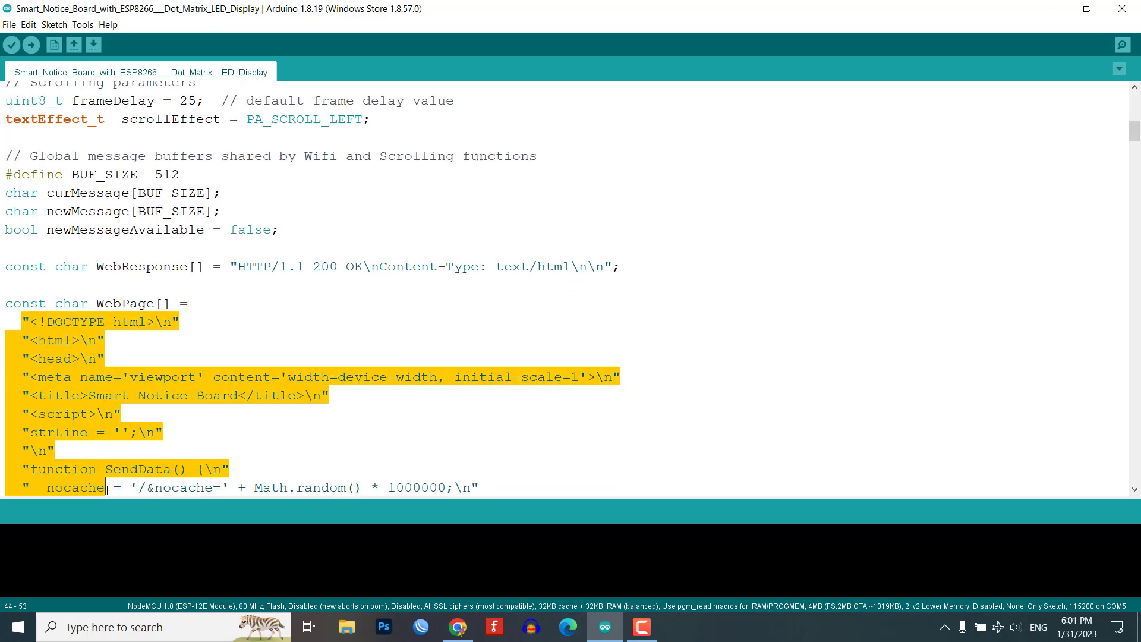
{"action": "scroll", "scroll_direction": "down", "scroll_amount": 3}
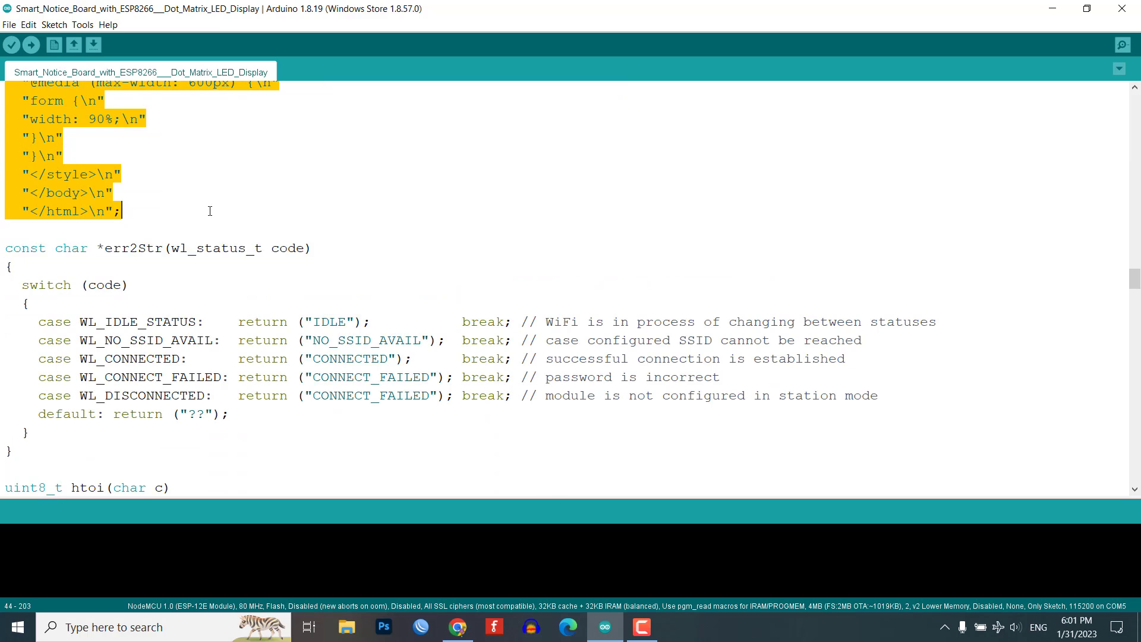
{"action": "scroll", "scroll_direction": "up", "scroll_amount": 3}
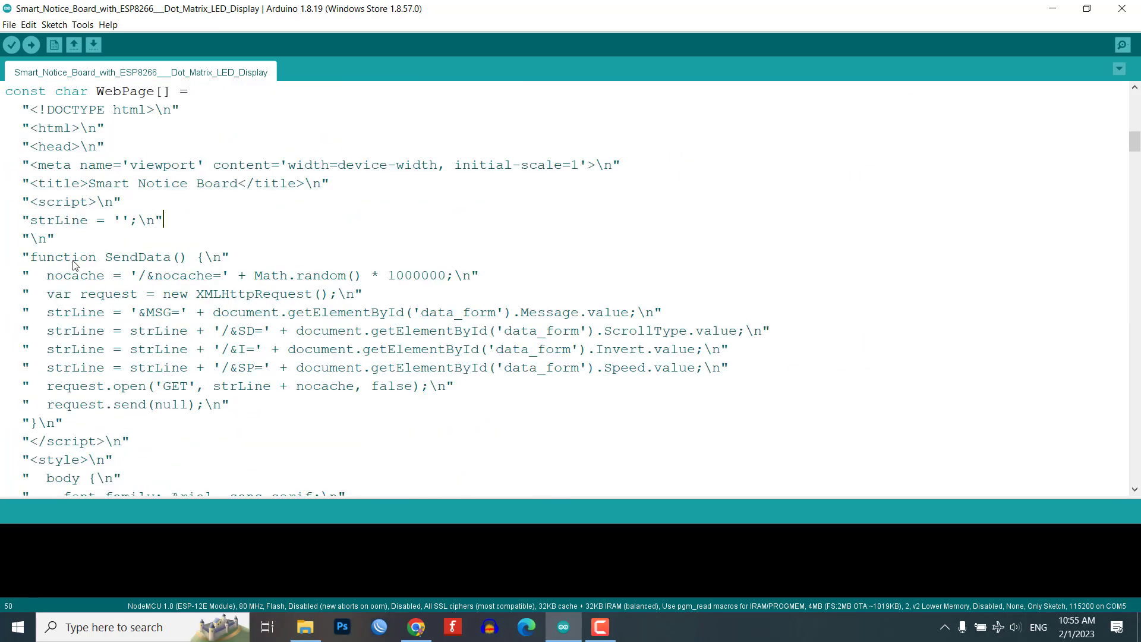
{"action": "double_click", "coordinate": [130, 257]}
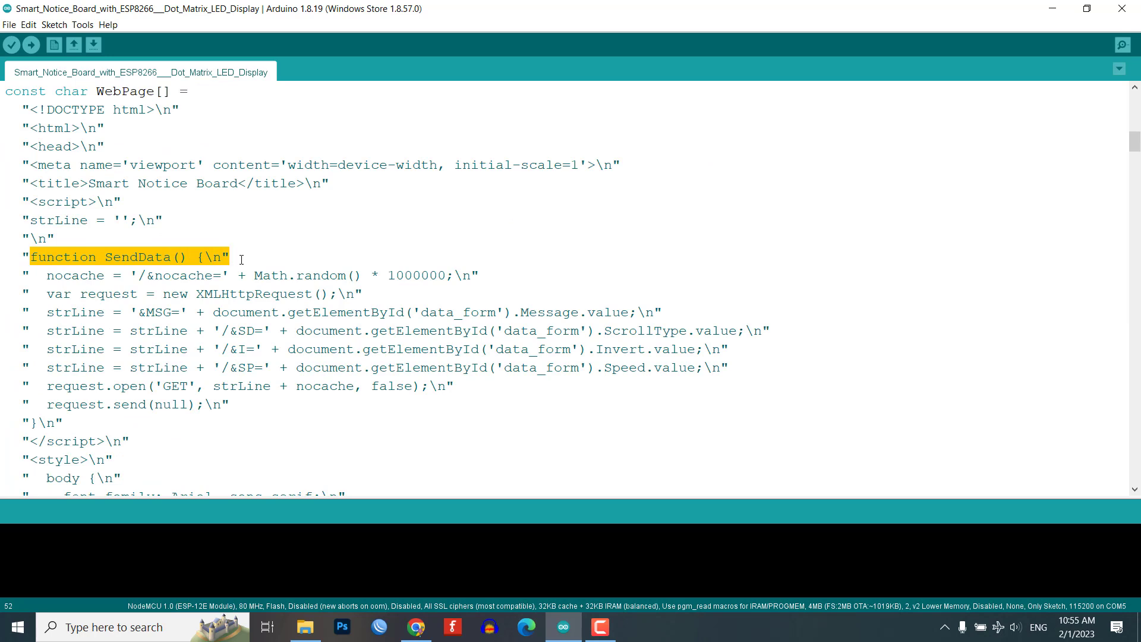
{"action": "left_click", "coordinate": [196, 274]}
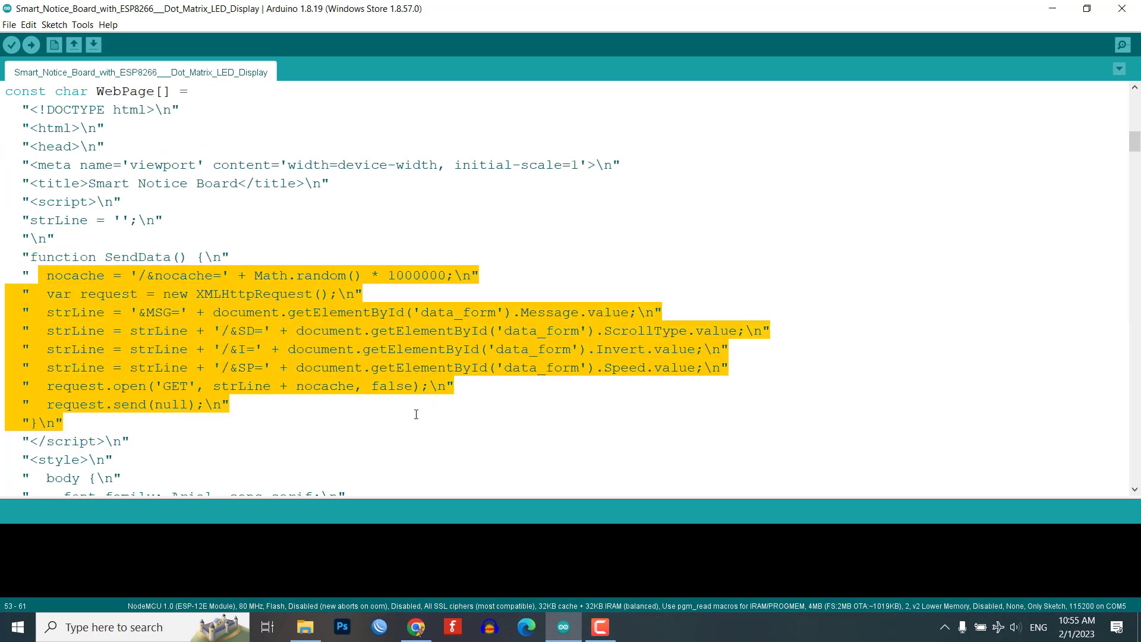
{"action": "scroll", "scroll_direction": "down", "scroll_amount": 3}
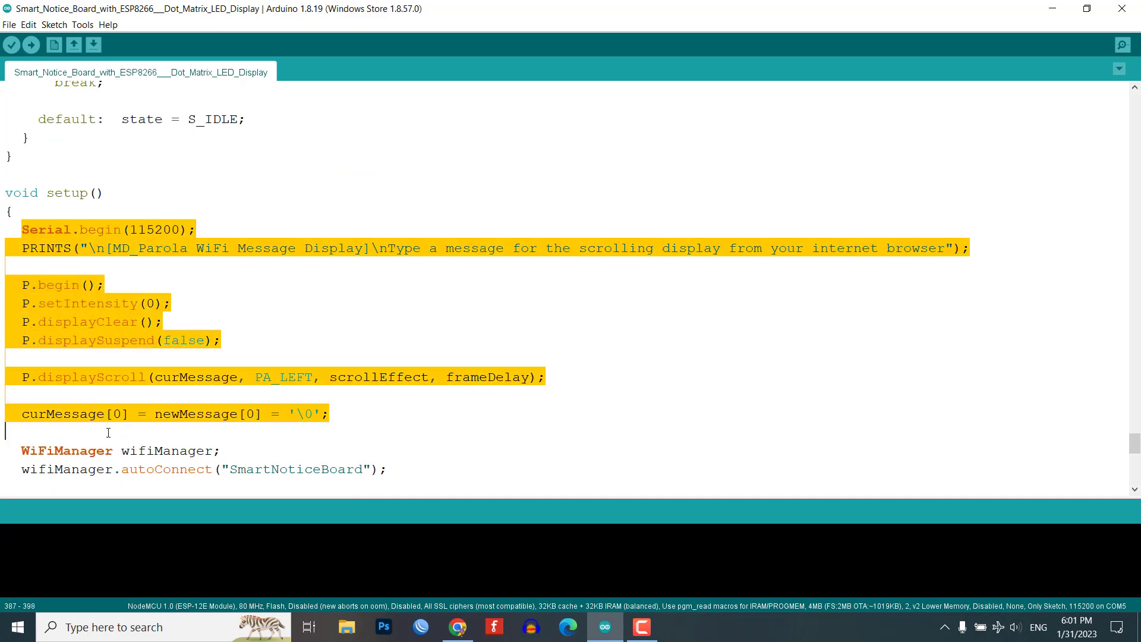
{"action": "scroll", "scroll_direction": "down", "scroll_amount": 3}
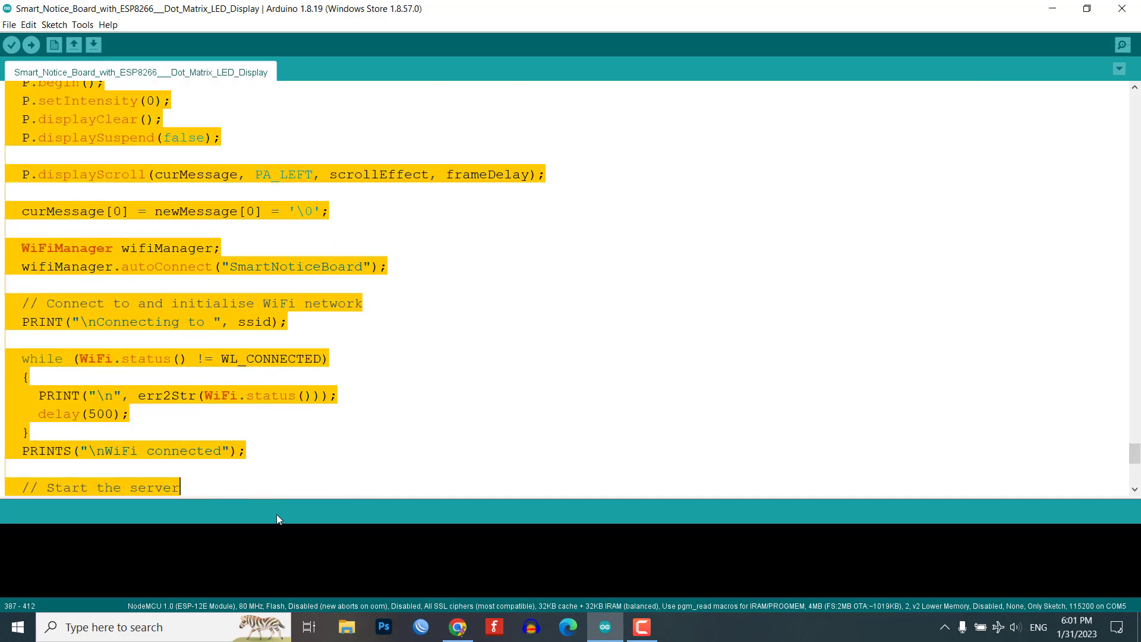
{"action": "scroll", "scroll_direction": "down", "scroll_amount": 3}
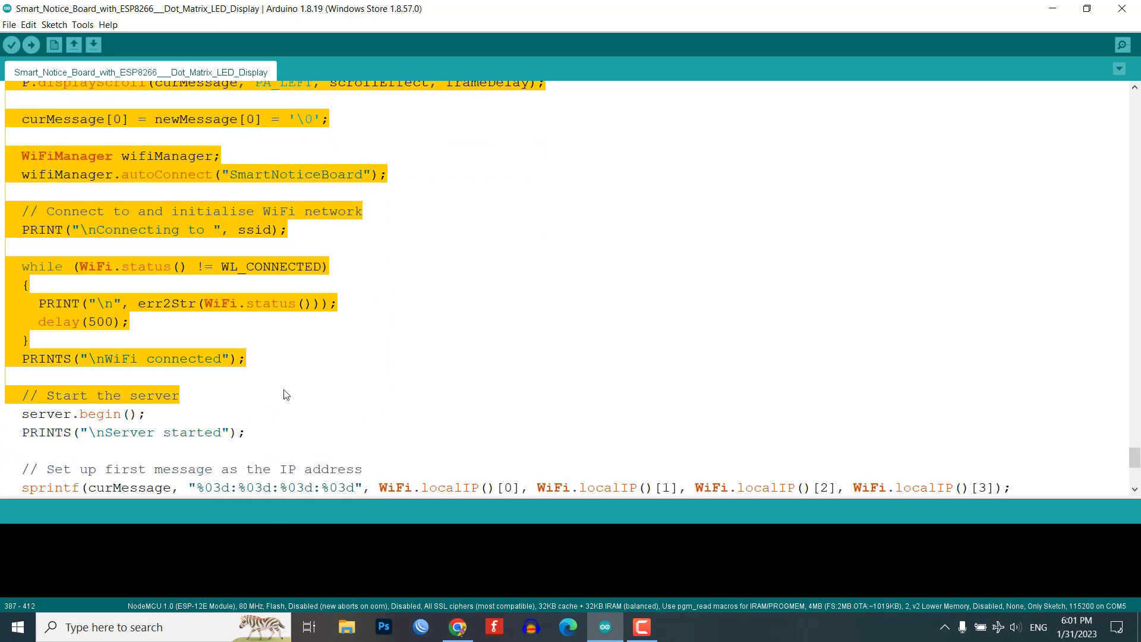
{"action": "scroll", "scroll_direction": "down", "scroll_amount": 3}
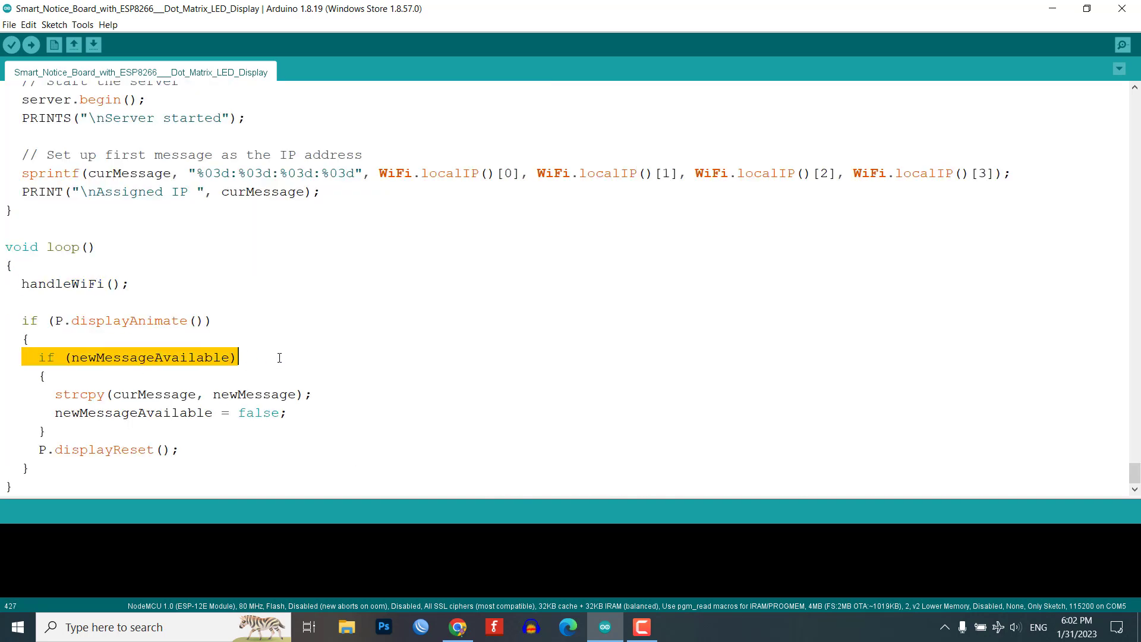
{"action": "left_click", "coordinate": [52, 394]}
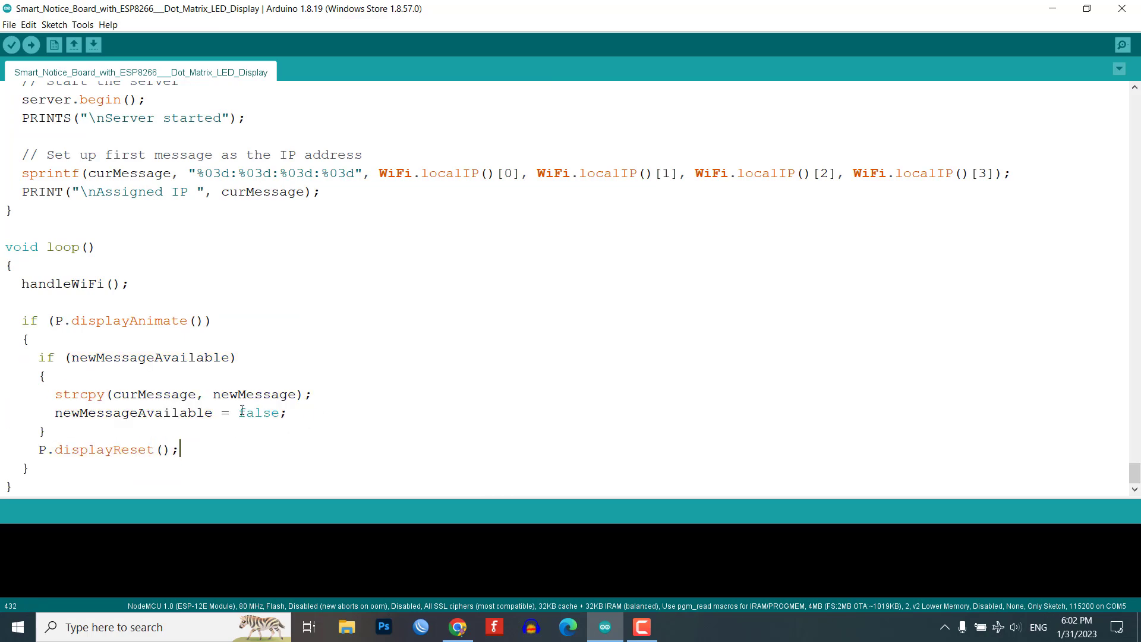
{"action": "left_click", "coordinate": [82, 24]}
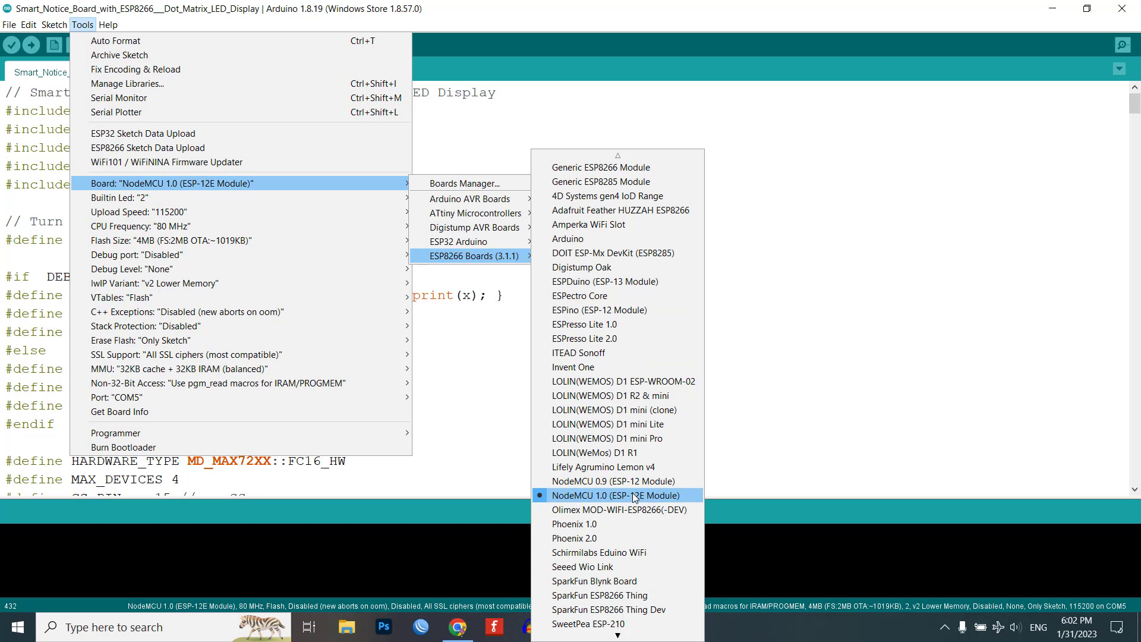
Step: Choose NodeMCU 1.0 (ESP-12E Module) as the board and upload the sketch to it
{"action": "left_click", "coordinate": [31, 45]}
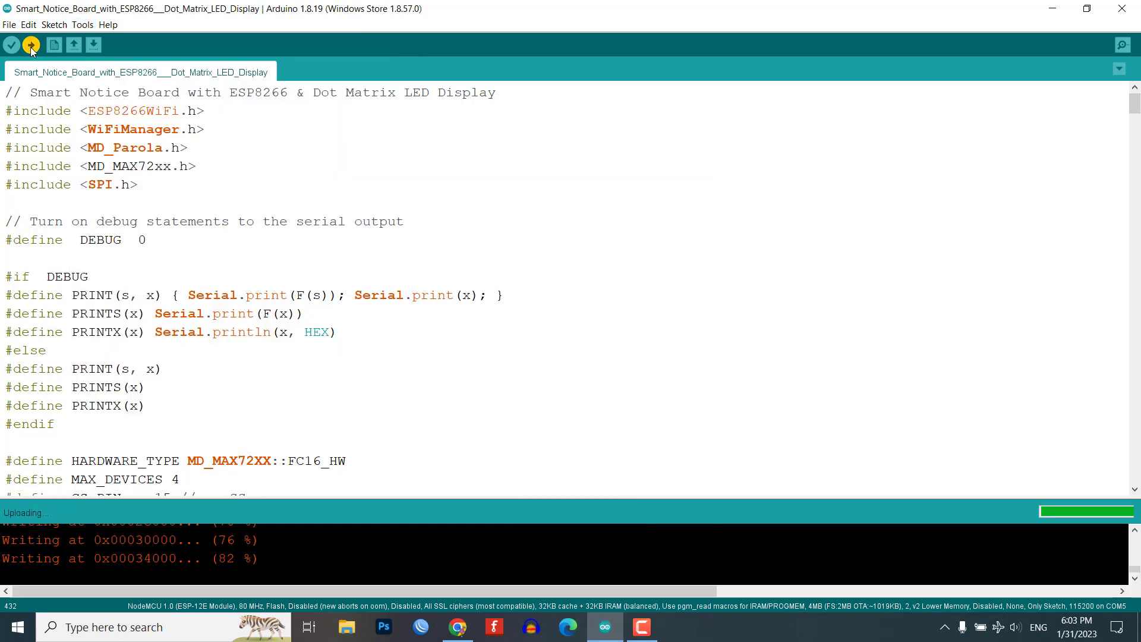
{"action": "left_click", "coordinate": [1122, 44]}
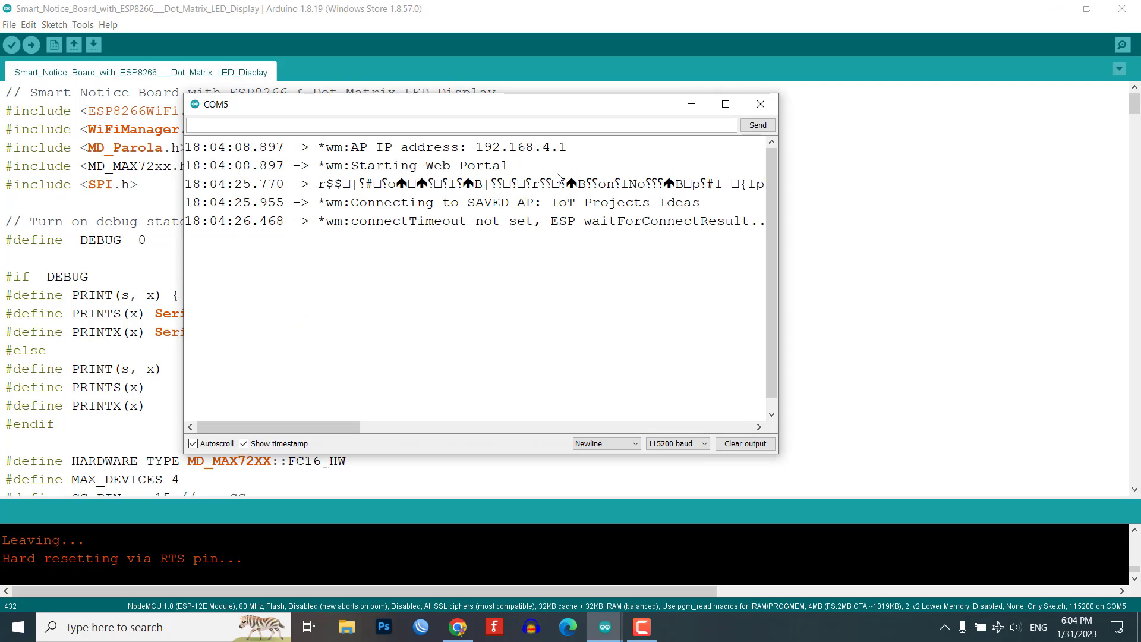
Step: Highlight the AutoConnect FAILED line showing the SmartNoticeBoard access point starting
{"action": "double_click", "coordinate": [525, 202]}
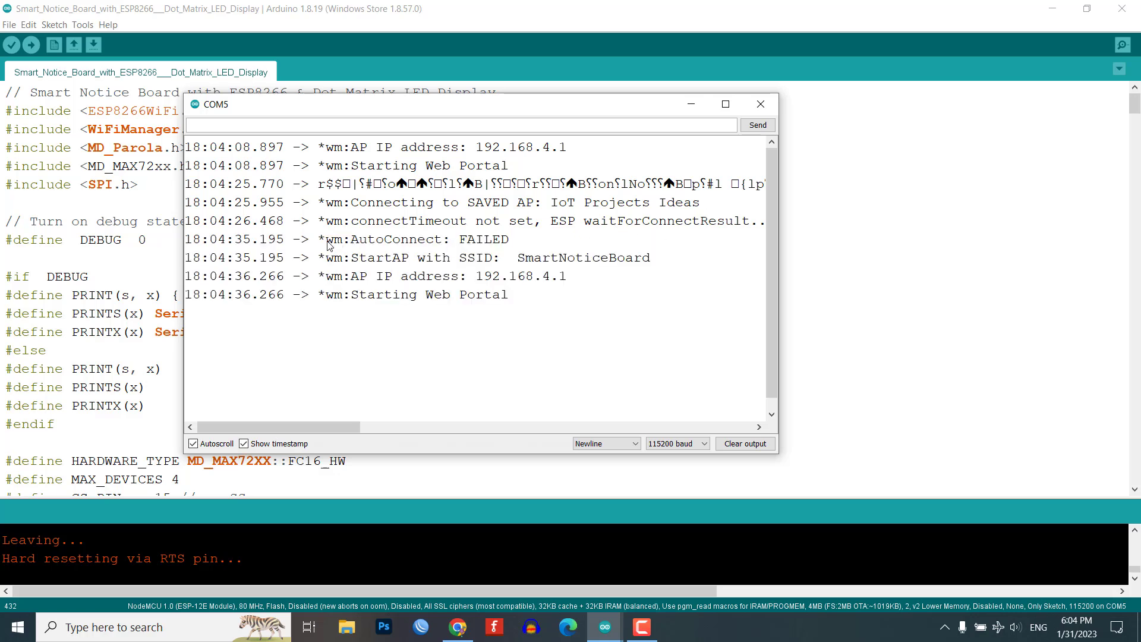
{"action": "double_click", "coordinate": [390, 239]}
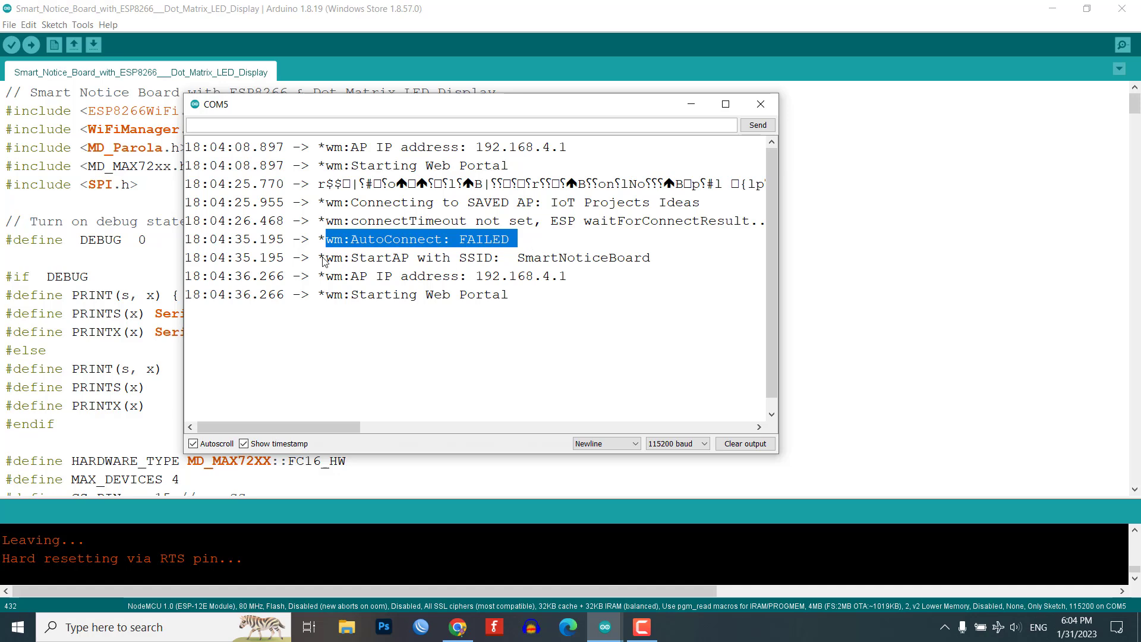